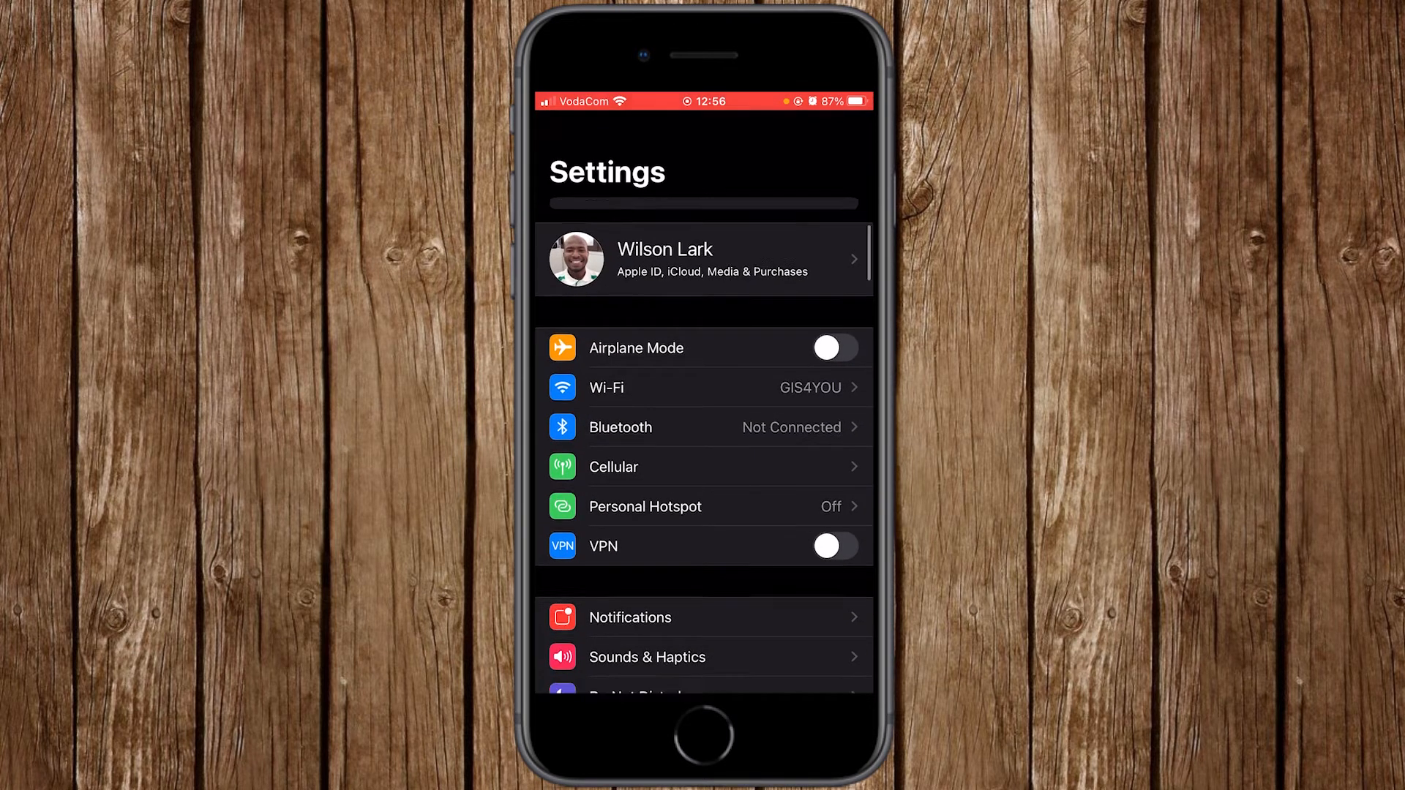
Scroll the Settings list and open the Messages page with iMessage, read receipts and SMS fallback
{"action": "scroll", "scroll_direction": "down", "scroll_amount": 3}
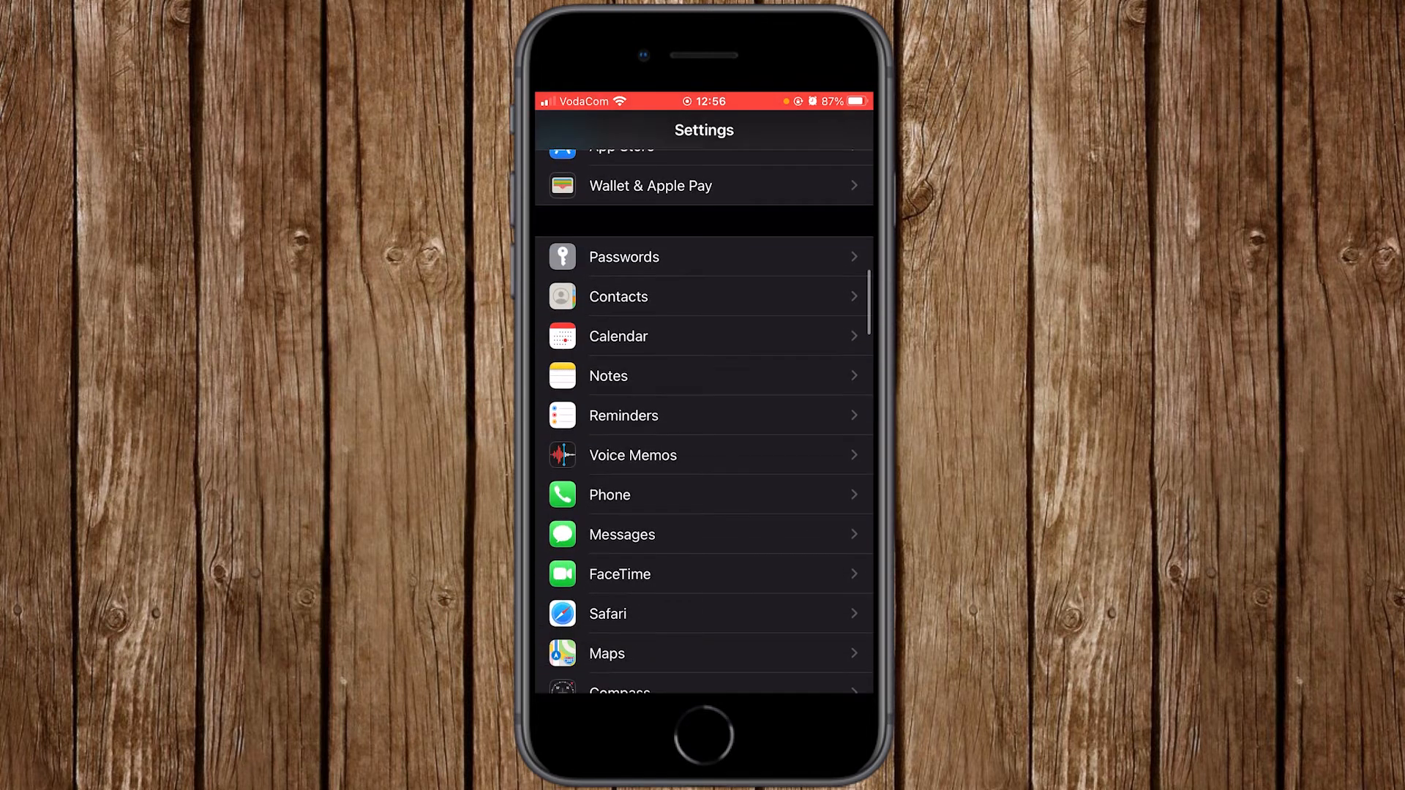
{"action": "left_click", "coordinate": [621, 534]}
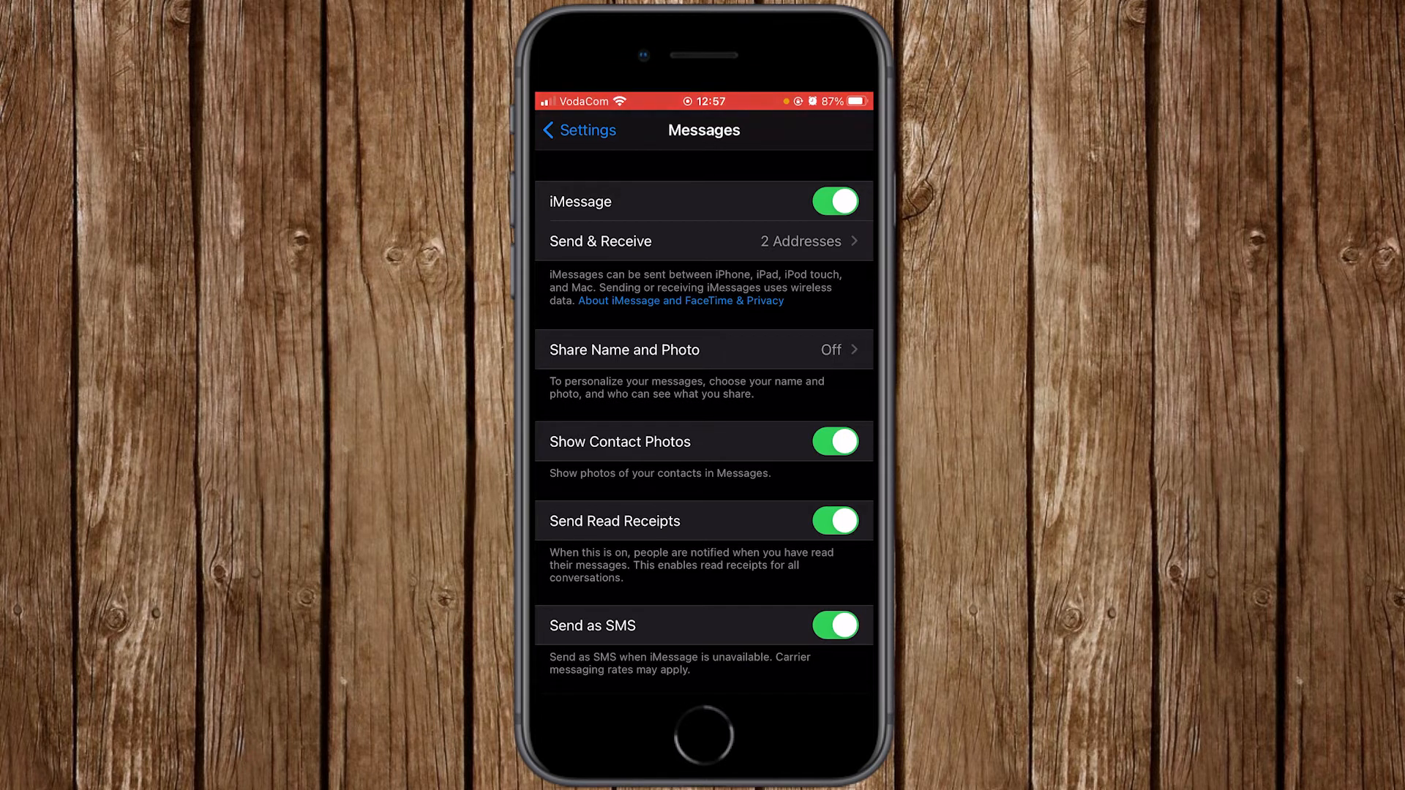
{"action": "left_click", "coordinate": [834, 201]}
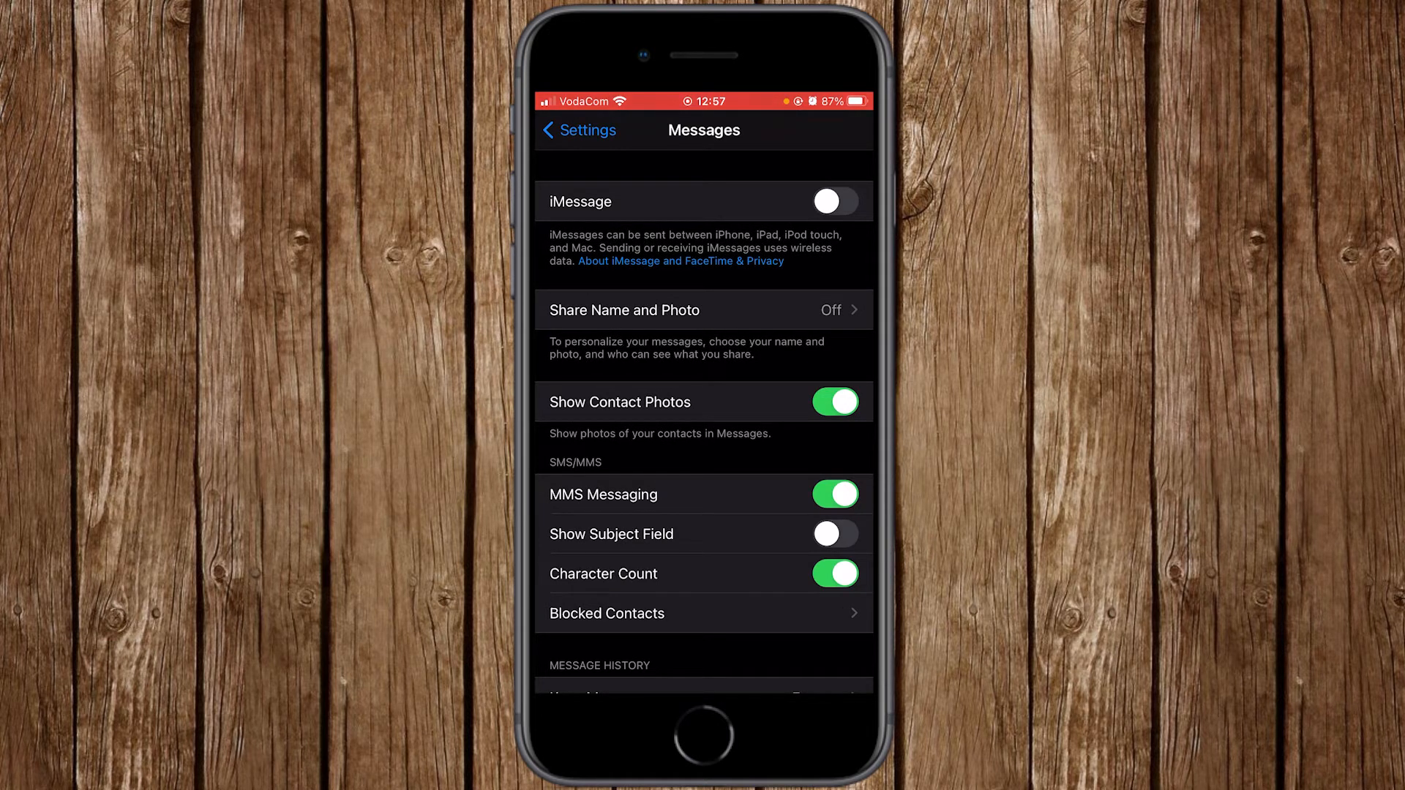
{"action": "left_click", "coordinate": [835, 201]}
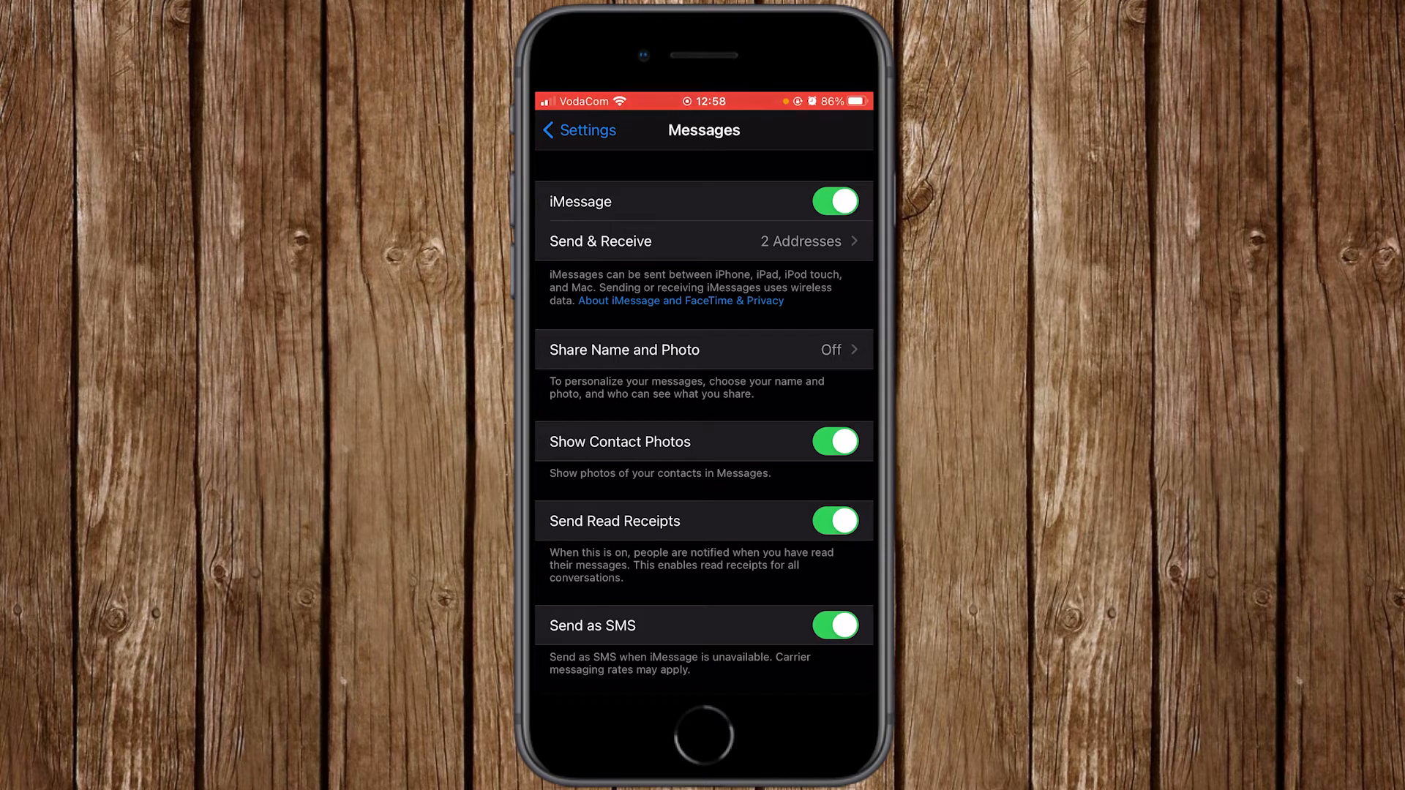
Turn the iMessage toggle off and go back to the main Settings list
{"action": "left_click", "coordinate": [836, 200]}
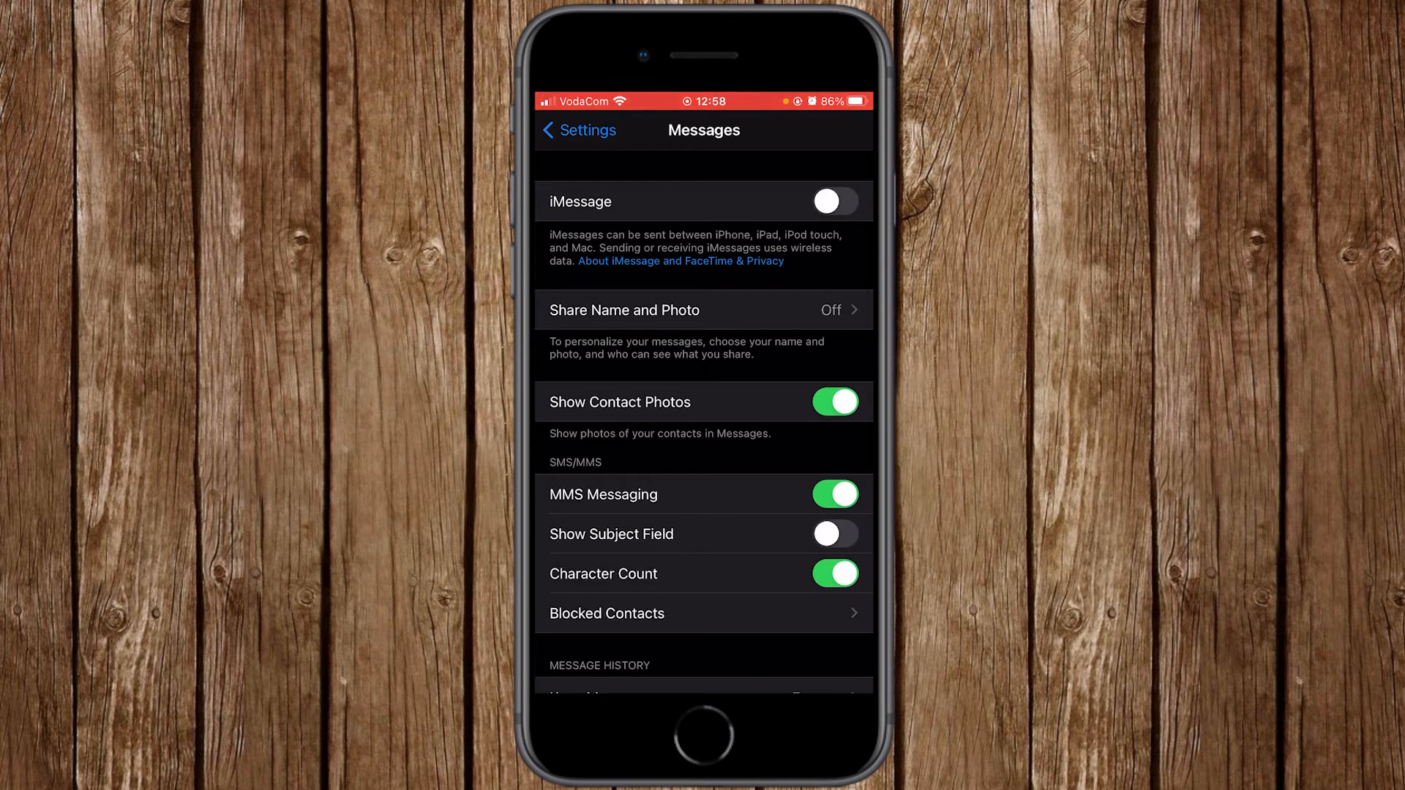
{"action": "left_click", "coordinate": [578, 130]}
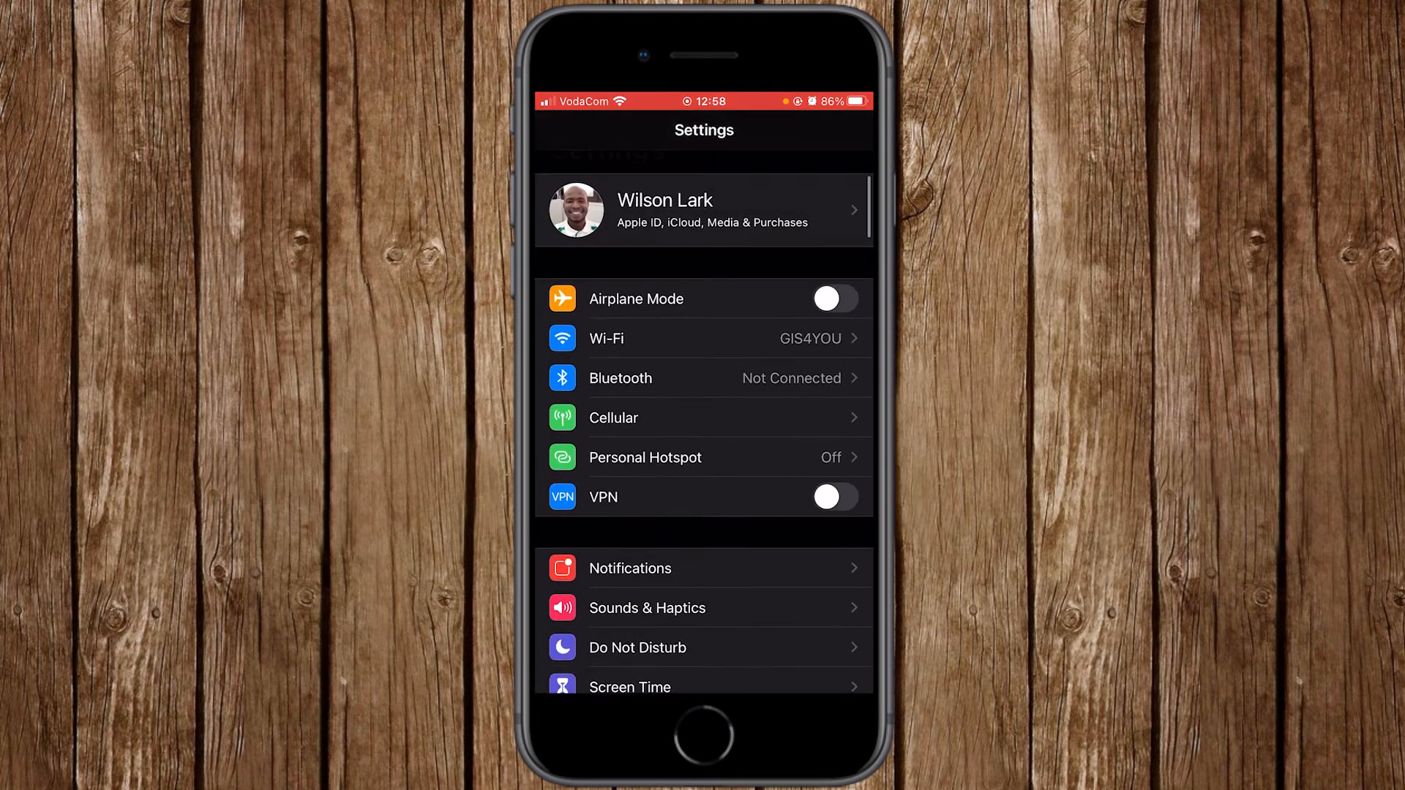
{"action": "scroll", "scroll_direction": "down", "scroll_amount": 3}
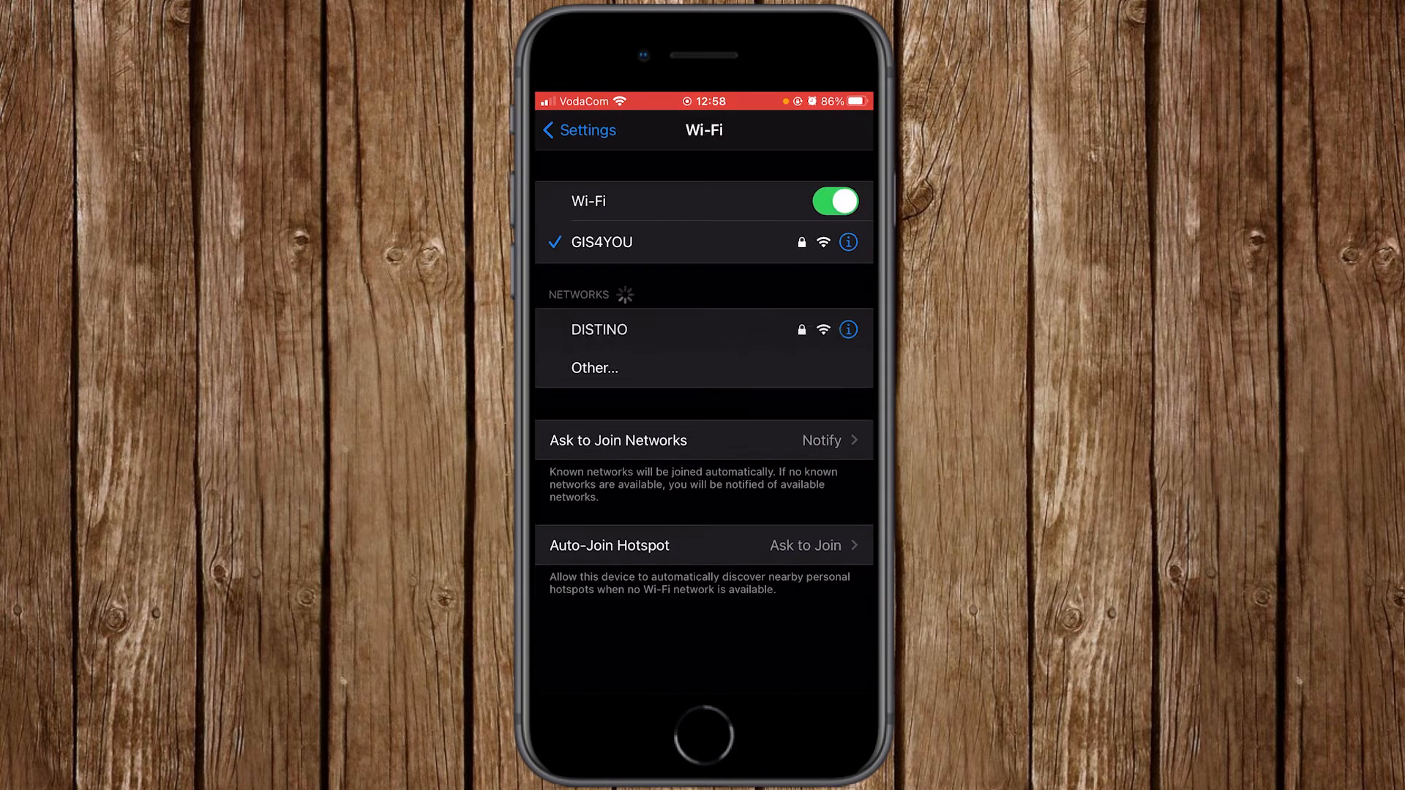
Disable Wi-Fi and Cellular Data, then return to the main Settings list
{"action": "left_click", "coordinate": [578, 129]}
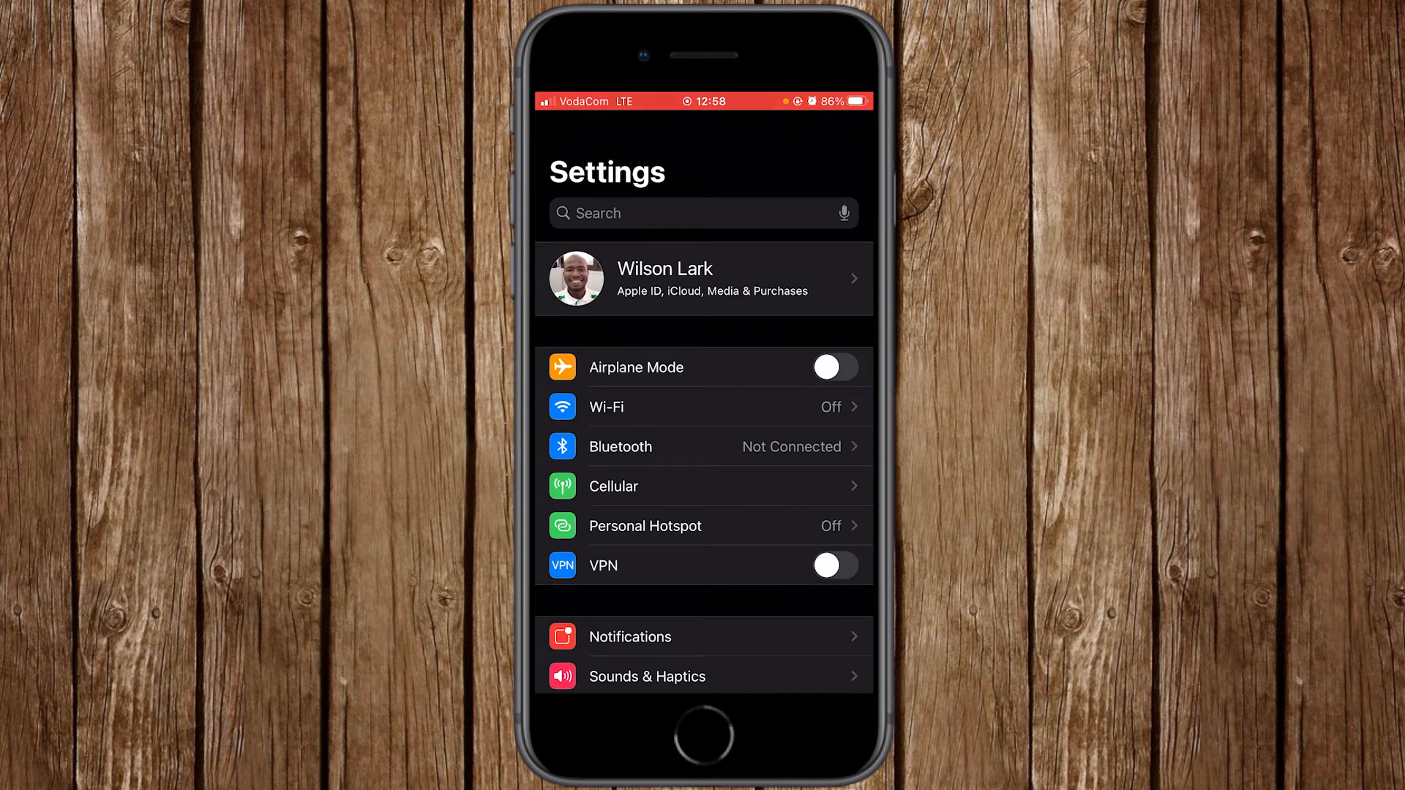
{"action": "left_click", "coordinate": [613, 486]}
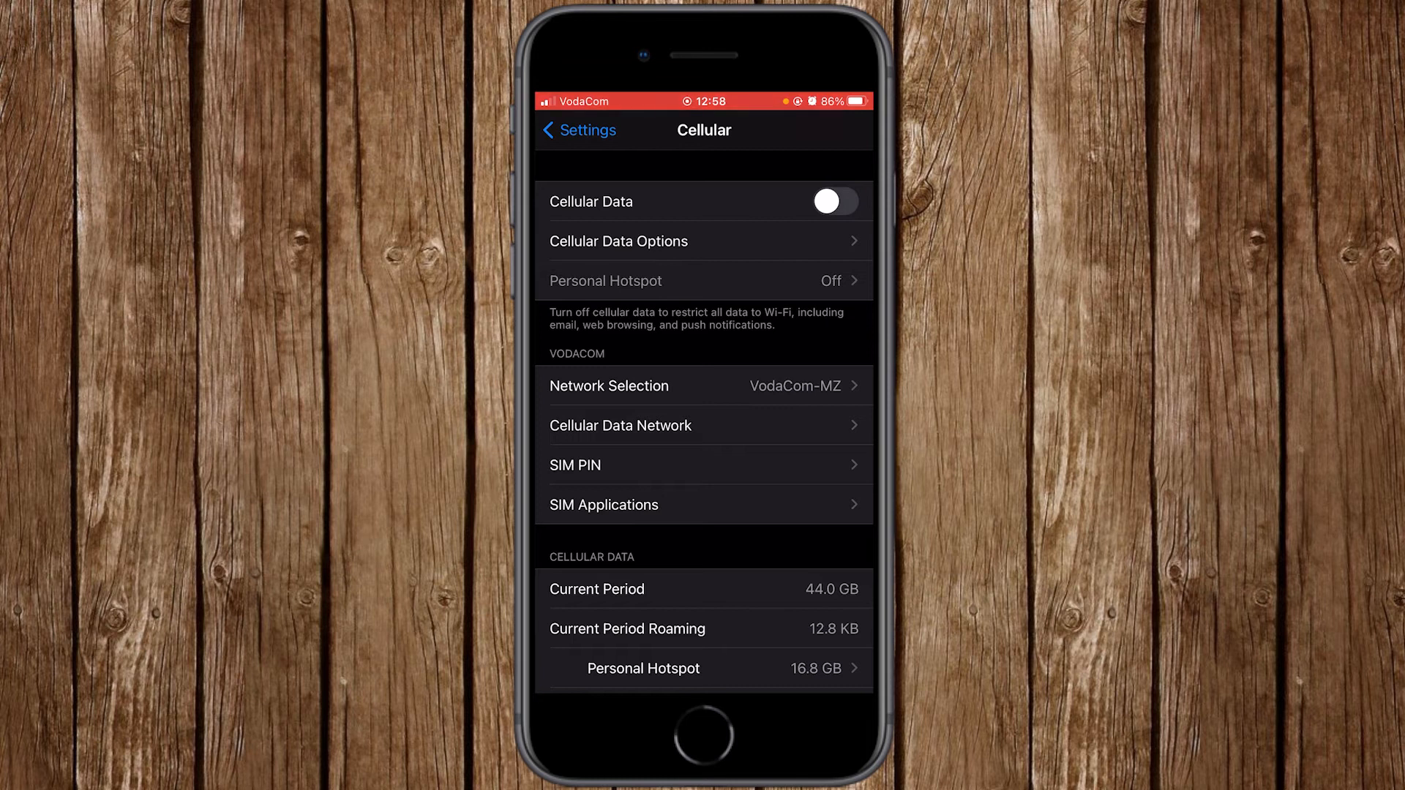
{"action": "left_click", "coordinate": [579, 131]}
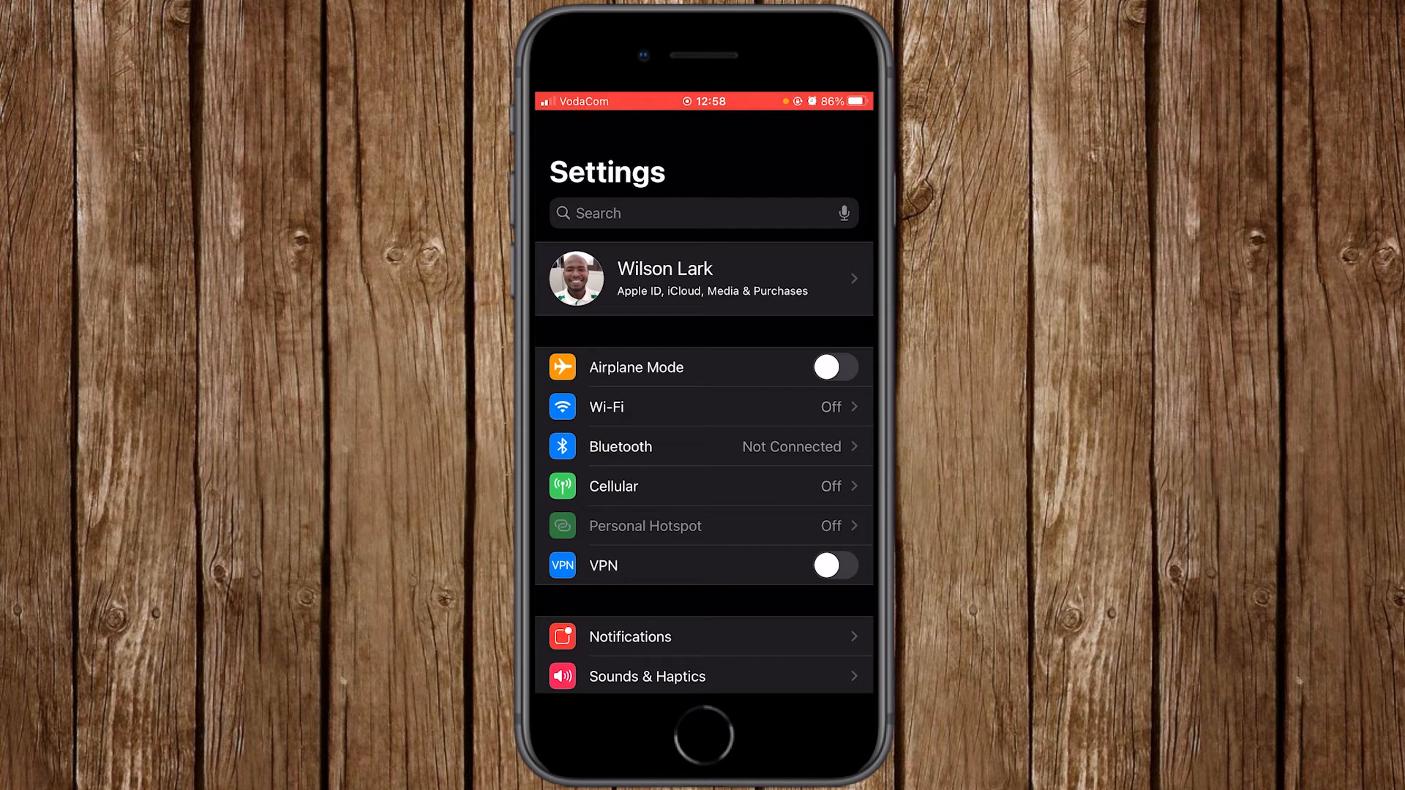
{"action": "scroll", "scroll_direction": "down", "scroll_amount": 3}
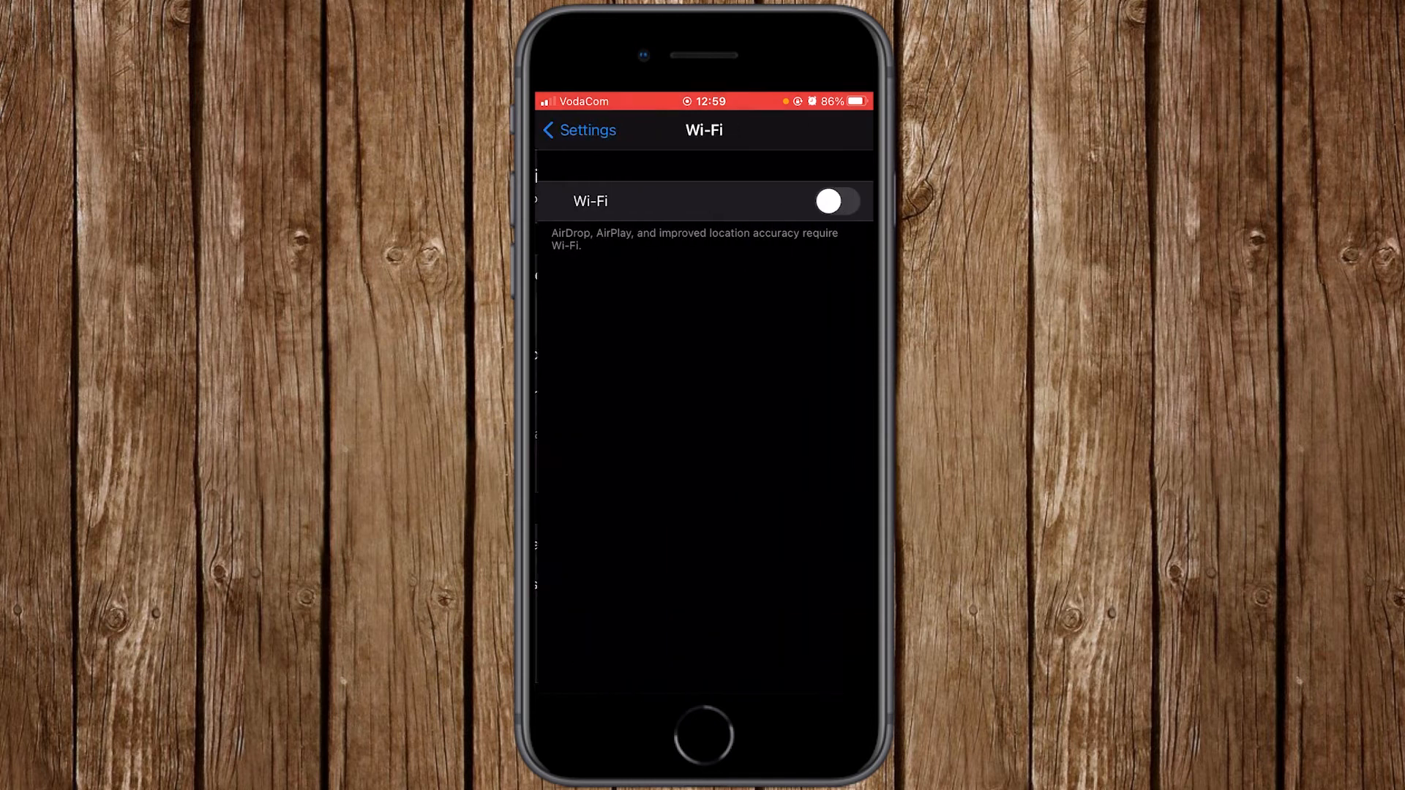
Switch Wi-Fi back on to rejoin GIS4YOU and return to the Settings list
{"action": "left_click", "coordinate": [835, 201]}
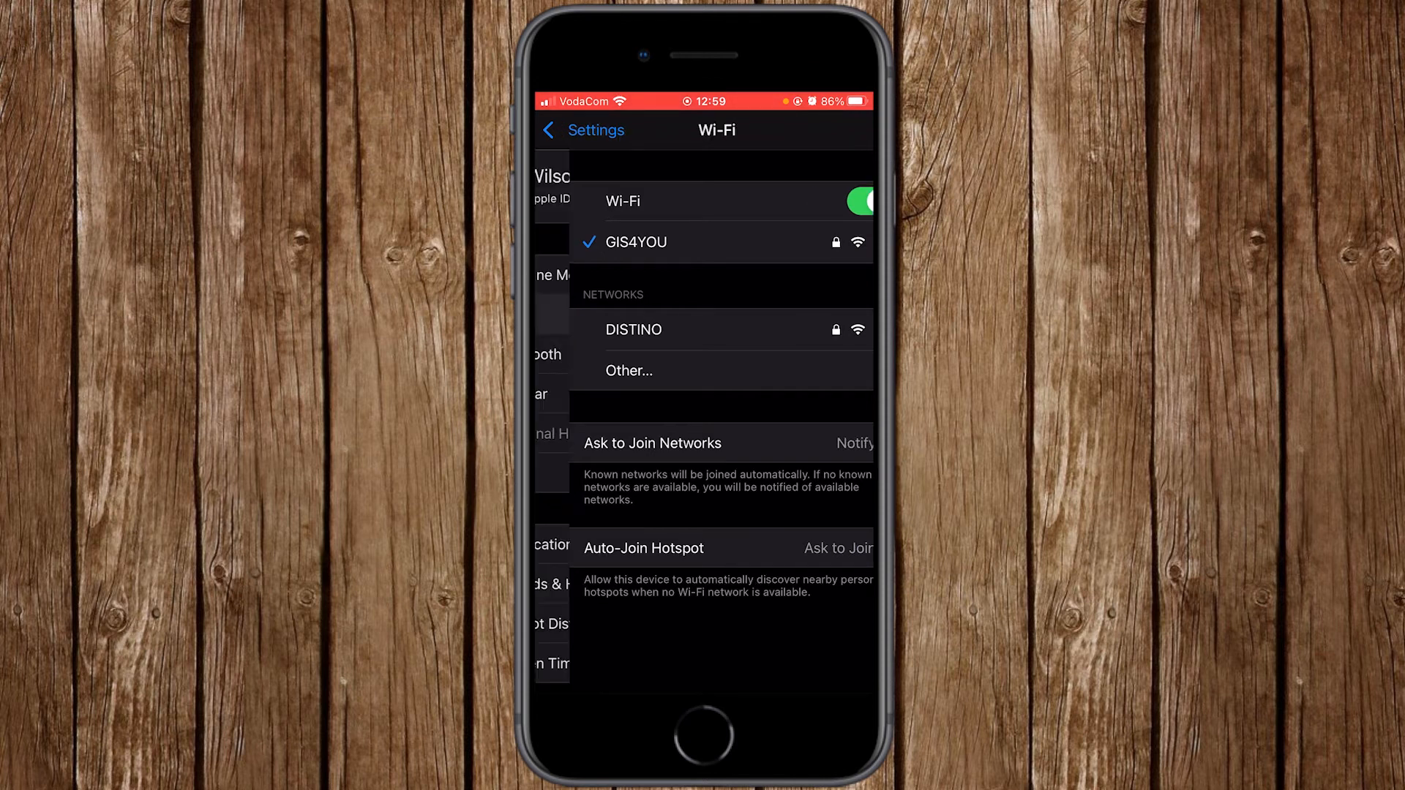
{"action": "left_click", "coordinate": [572, 131]}
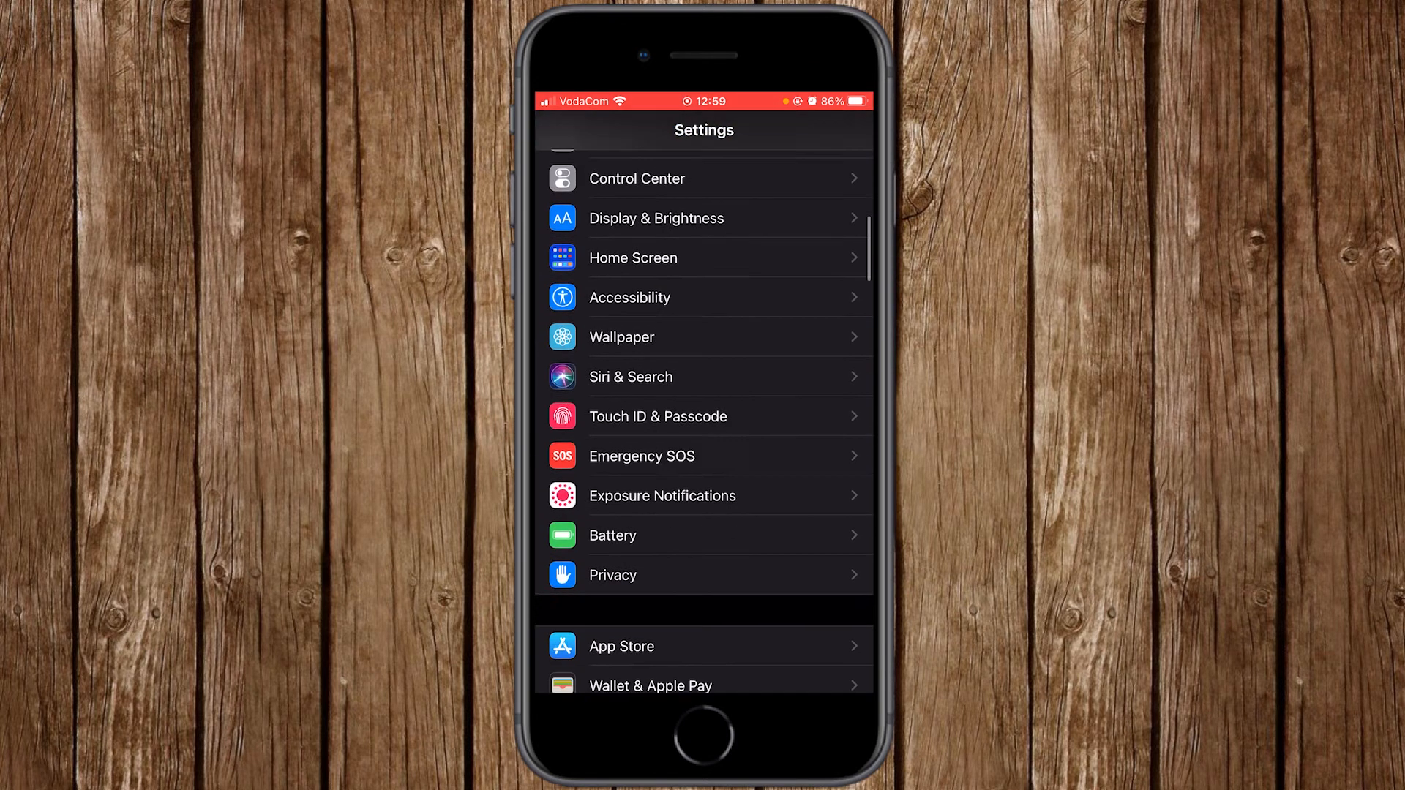
Turn the iMessage toggle on in Messages, then go back to the main Settings list
{"action": "scroll", "scroll_direction": "down", "scroll_amount": 3}
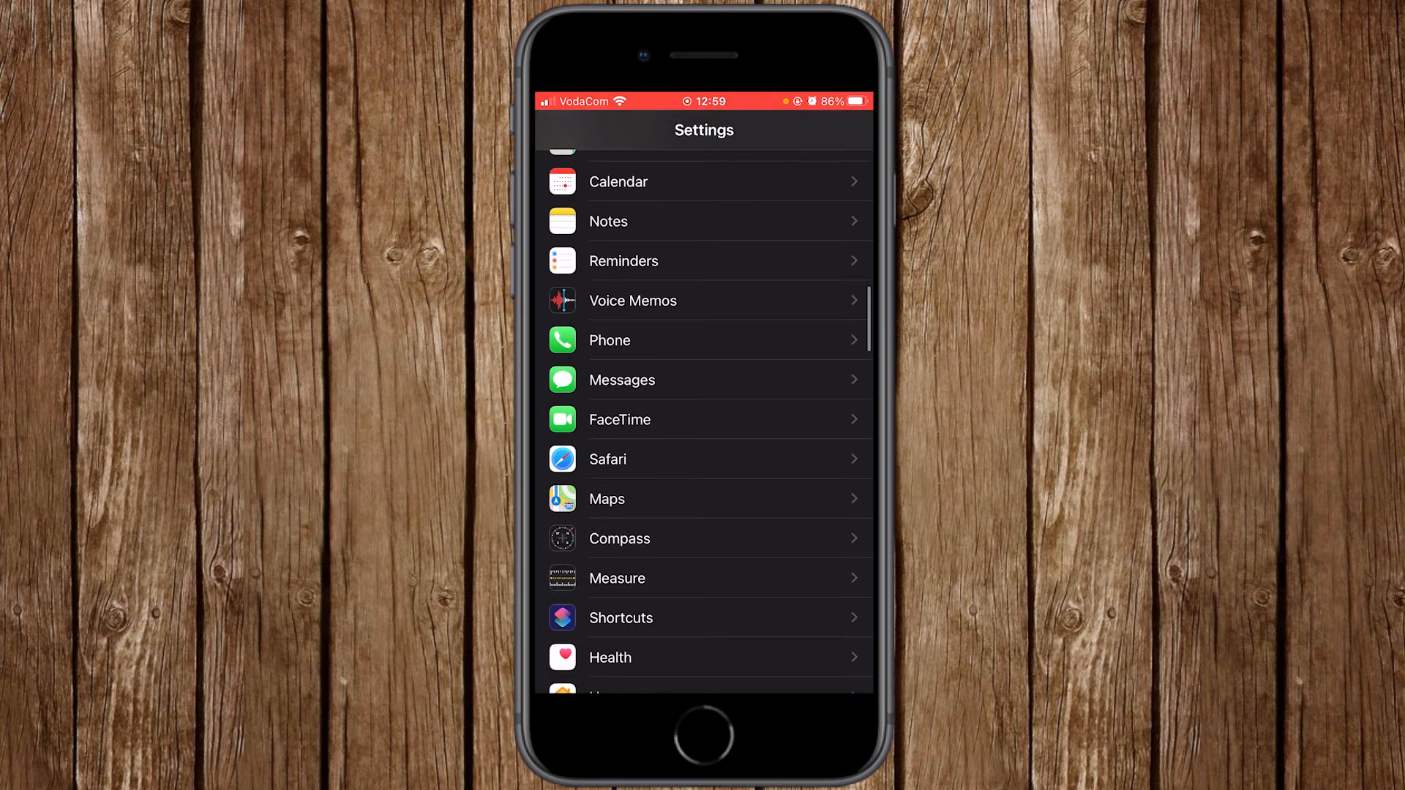
{"action": "left_click", "coordinate": [649, 379]}
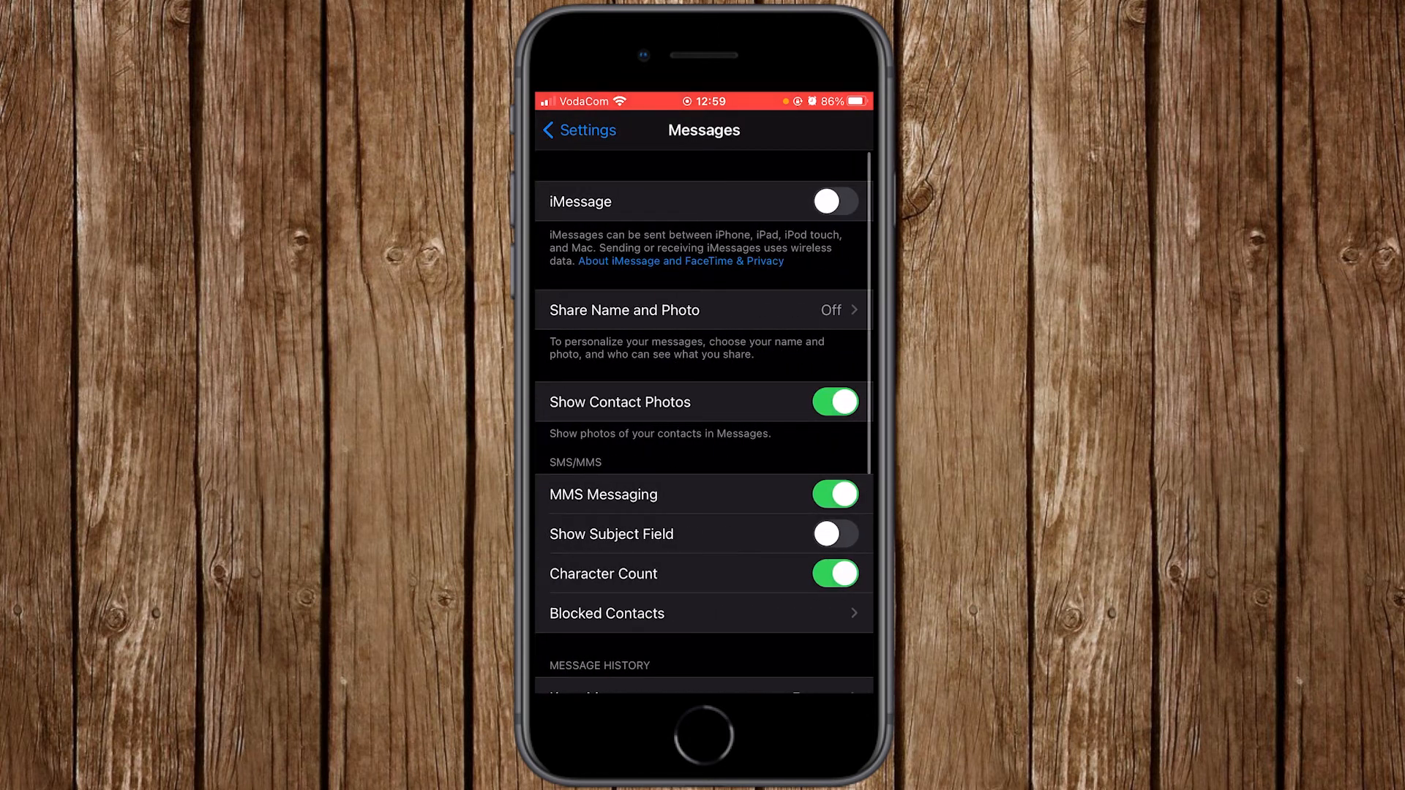
{"action": "left_click", "coordinate": [834, 201]}
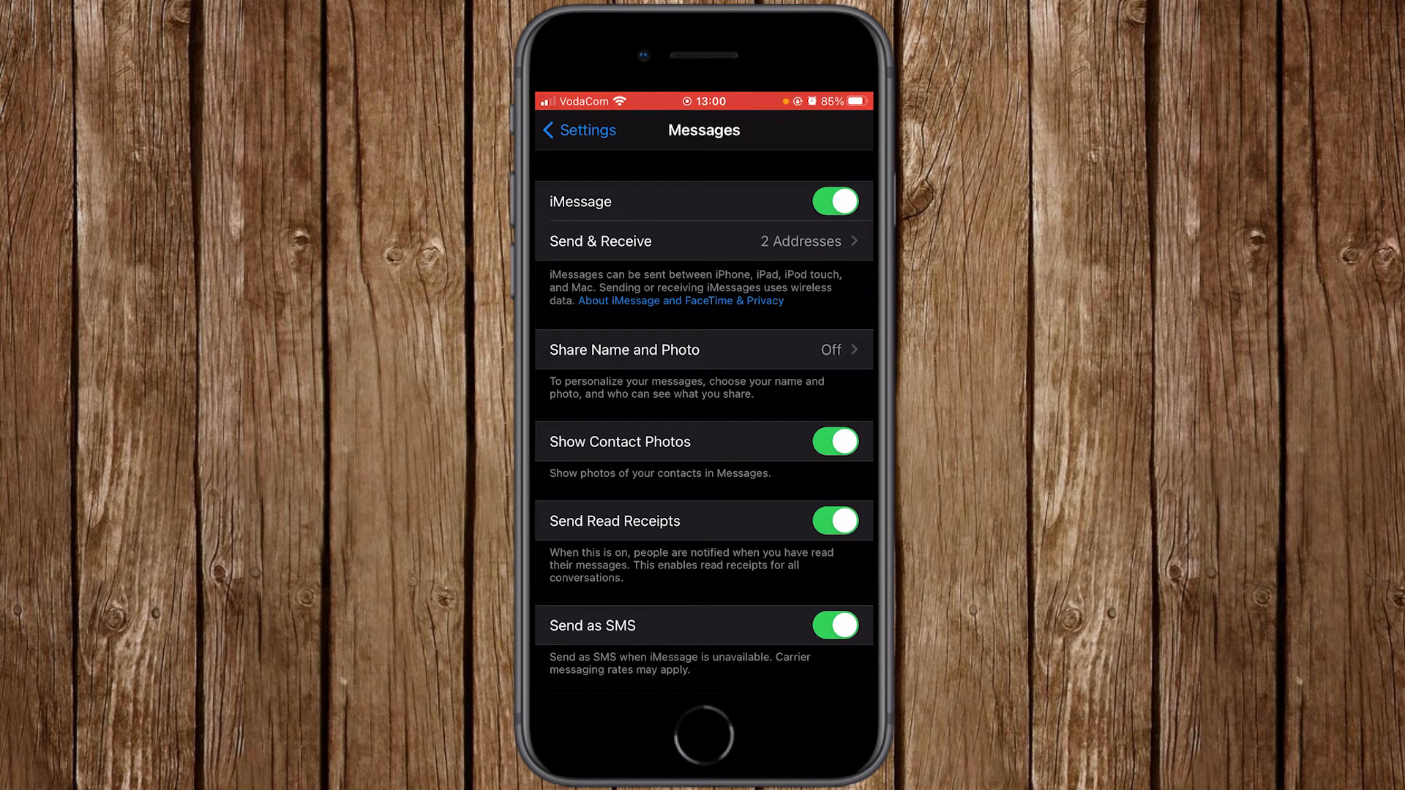
{"action": "left_click", "coordinate": [578, 129]}
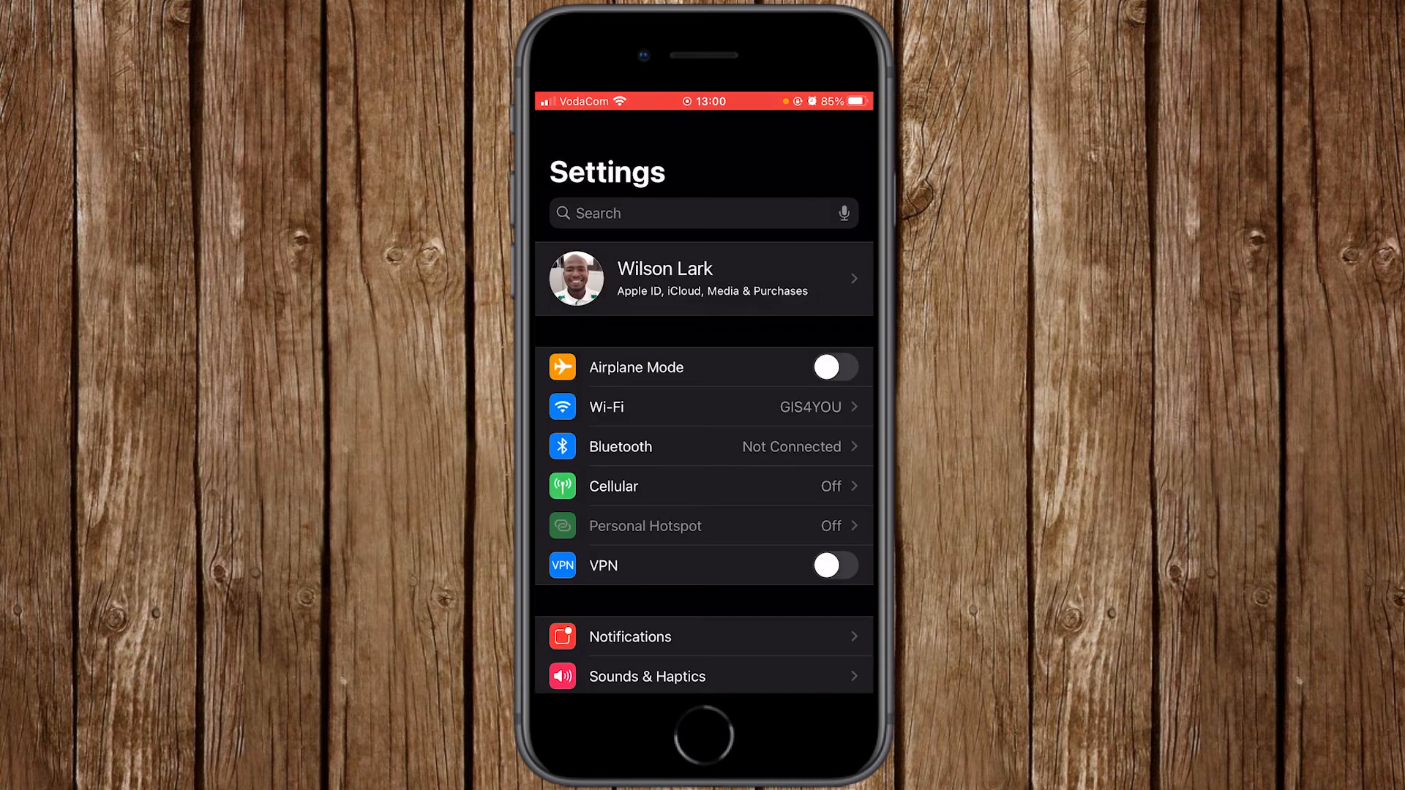